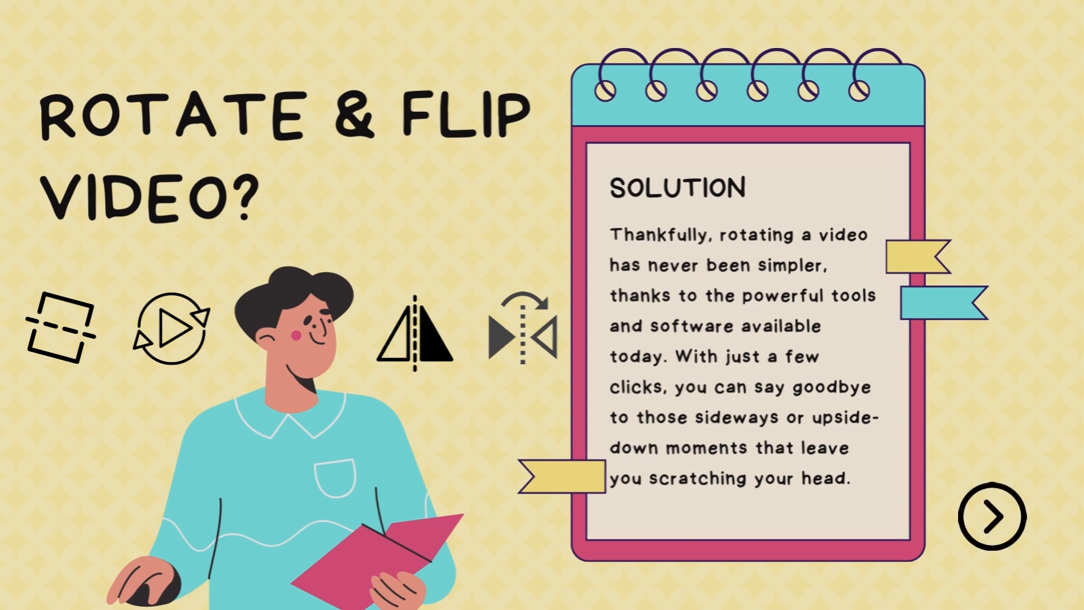
{"action": "mouse_move", "coordinate": [994, 522]}
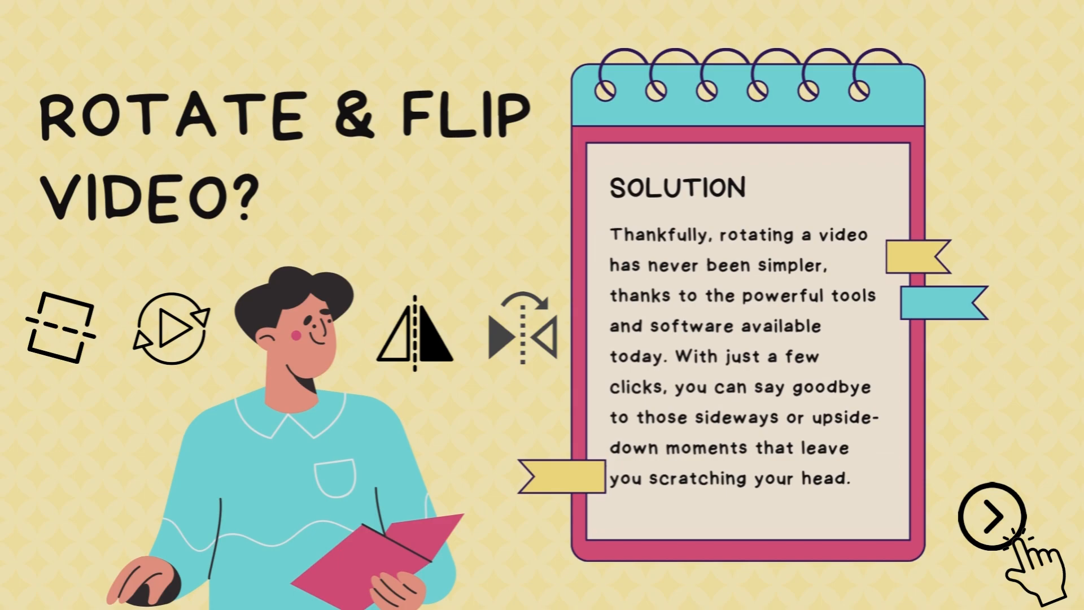
- Launch VideoProc Converter to its start screen with Video, DVD, Downloader and Recorder
{"action": "left_click", "coordinate": [994, 521]}
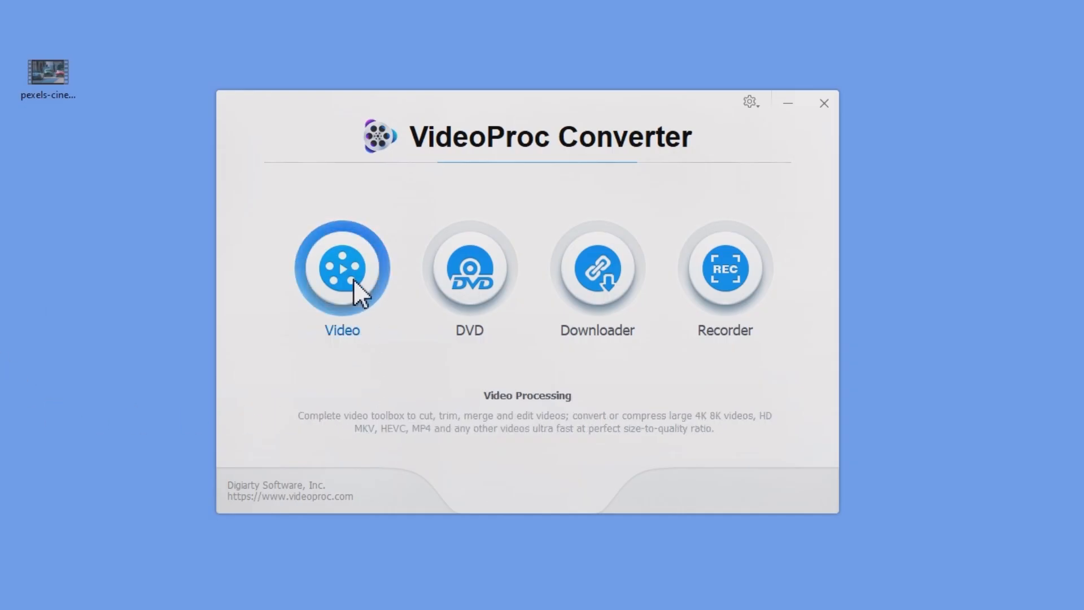
- Enter the Video workspace with the 4K clip, browse output profiles, and keep MP4 H264 as target
{"action": "left_click", "coordinate": [342, 269]}
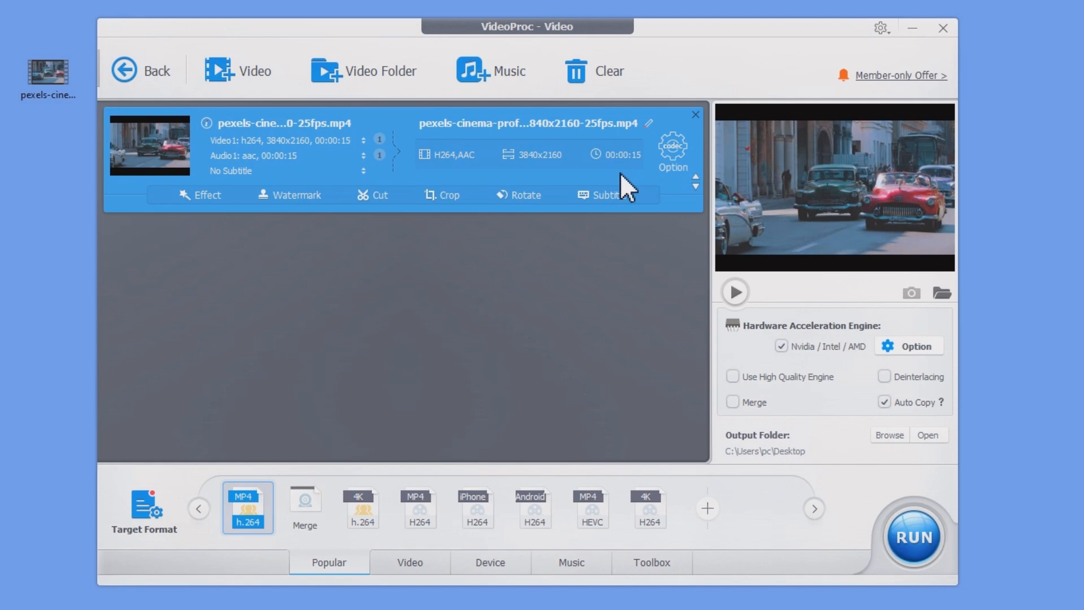
{"action": "left_click", "coordinate": [408, 563]}
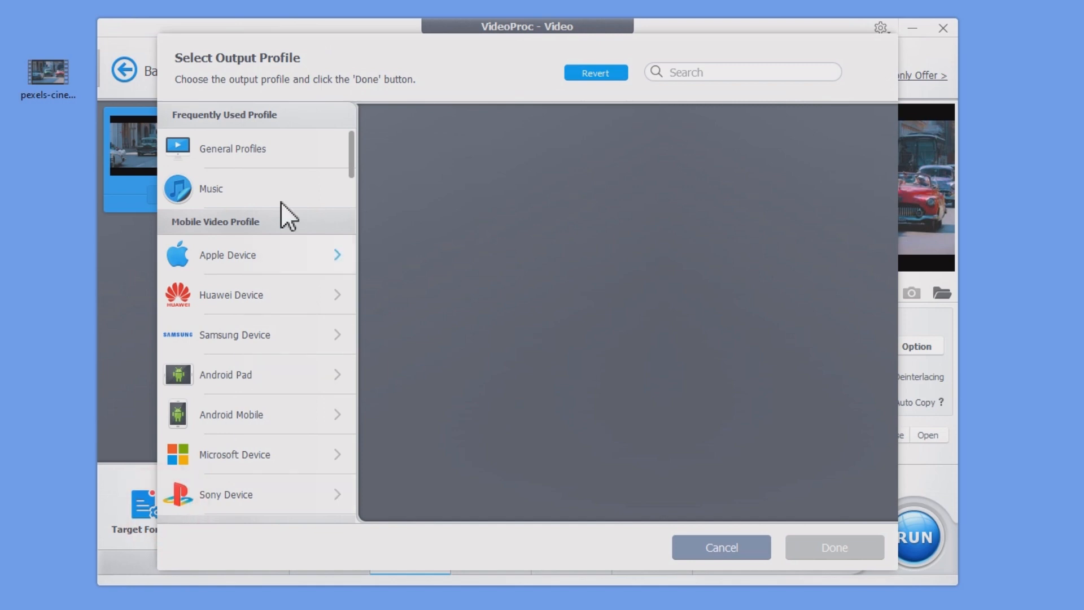
{"action": "left_click", "coordinate": [232, 149]}
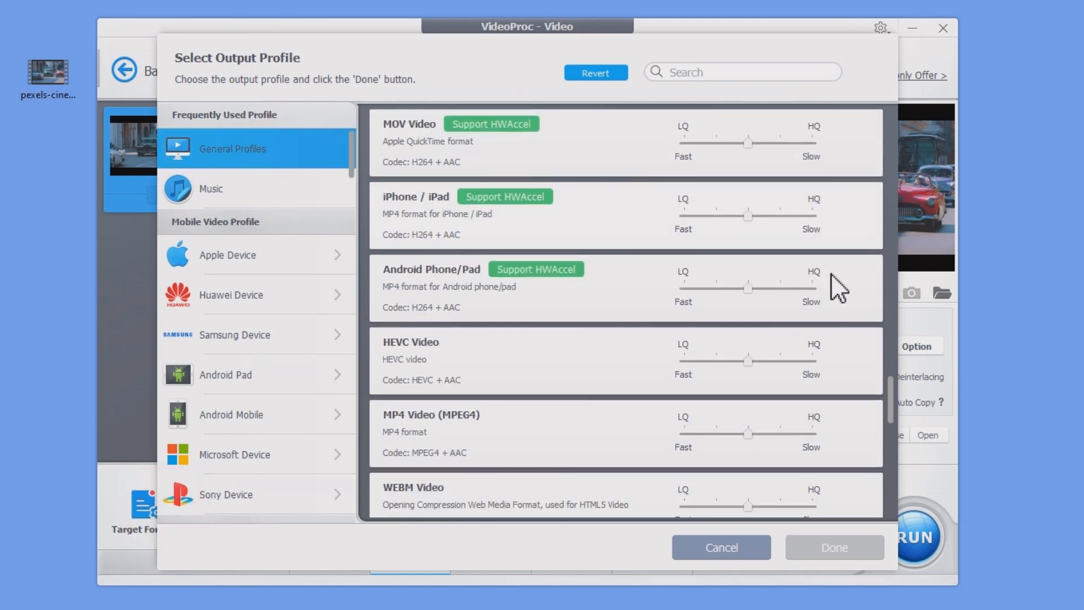
{"action": "left_click", "coordinate": [719, 547]}
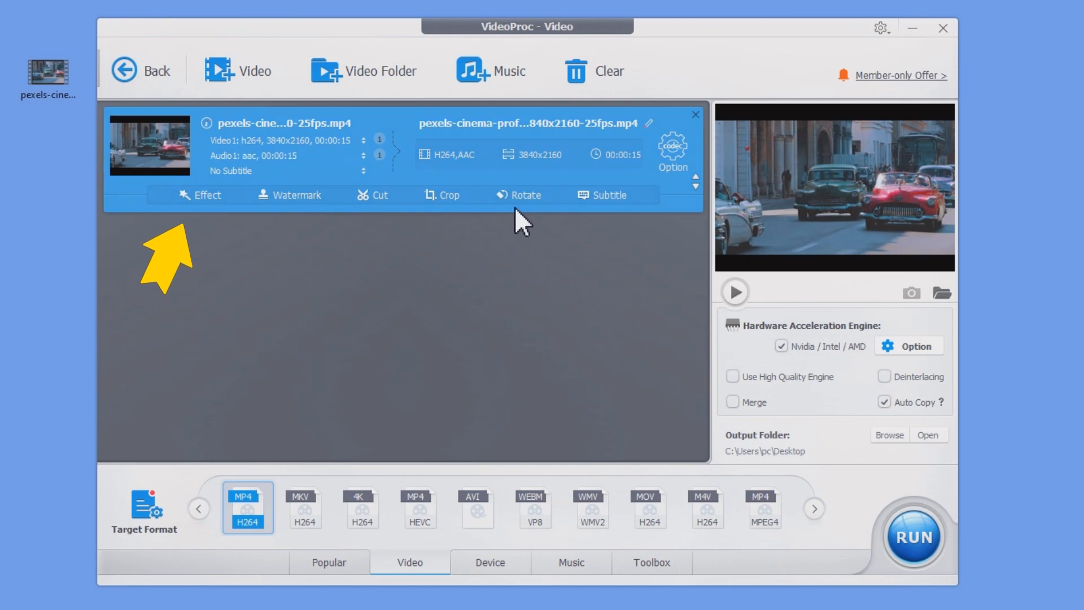
- In the Rotate editor, preview the clip, rotate it right once and restore it upright
{"action": "left_click", "coordinate": [520, 194]}
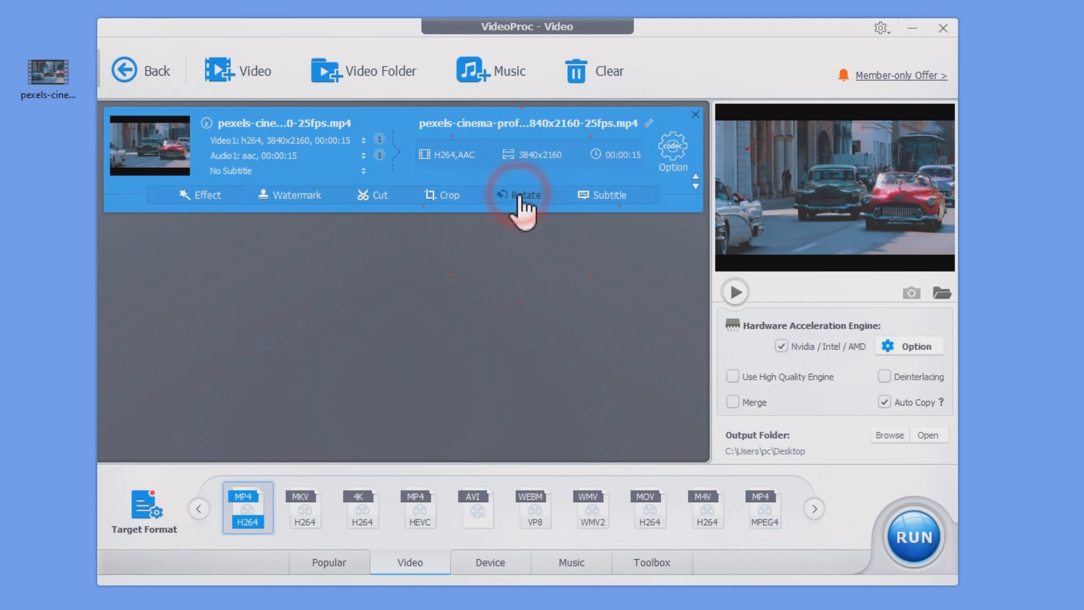
{"action": "left_click", "coordinate": [519, 195]}
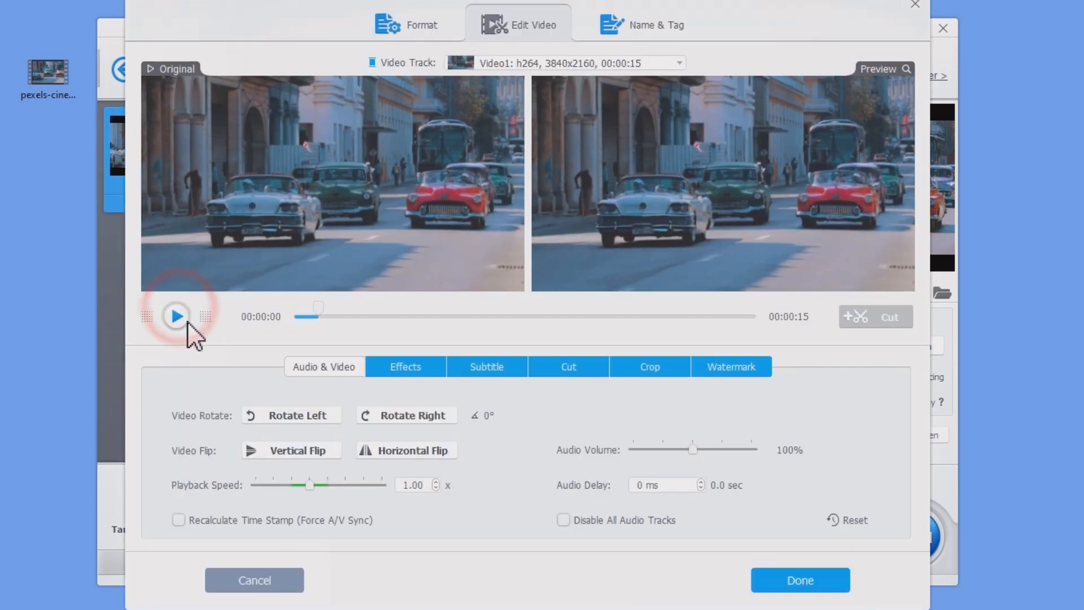
{"action": "left_click", "coordinate": [406, 415]}
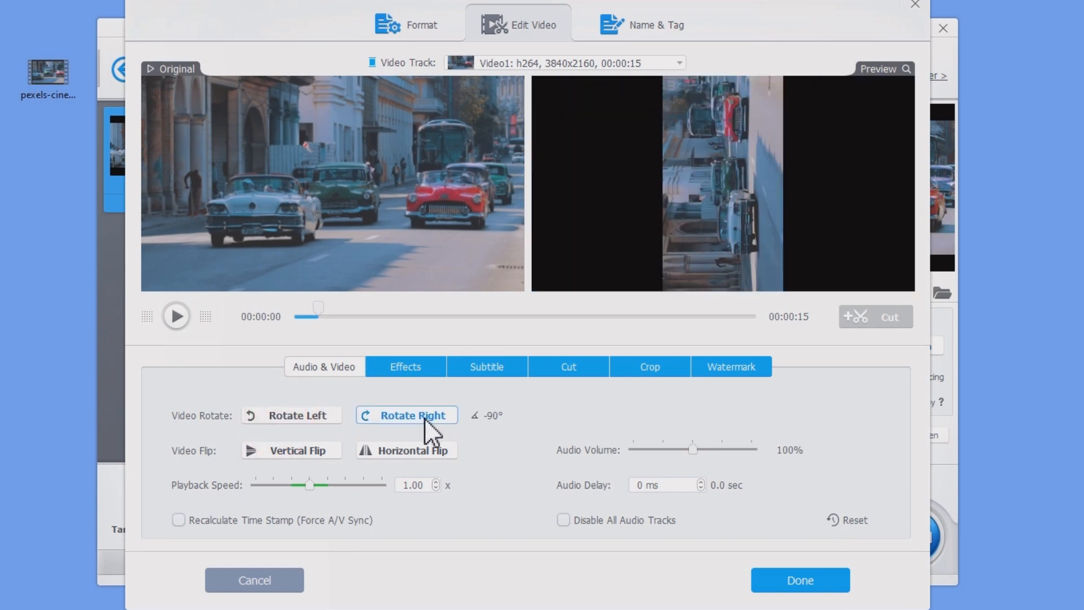
{"action": "left_click", "coordinate": [416, 416]}
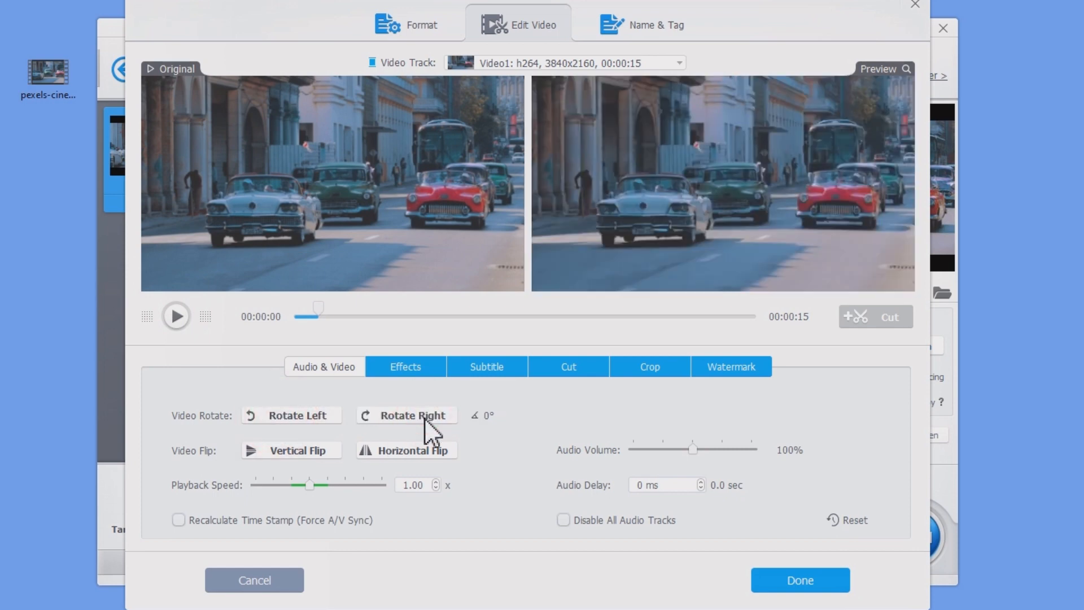
- Apply Vertical Flip and Horizontal Flip to the clip and confirm with Done
{"action": "left_click", "coordinate": [292, 449]}
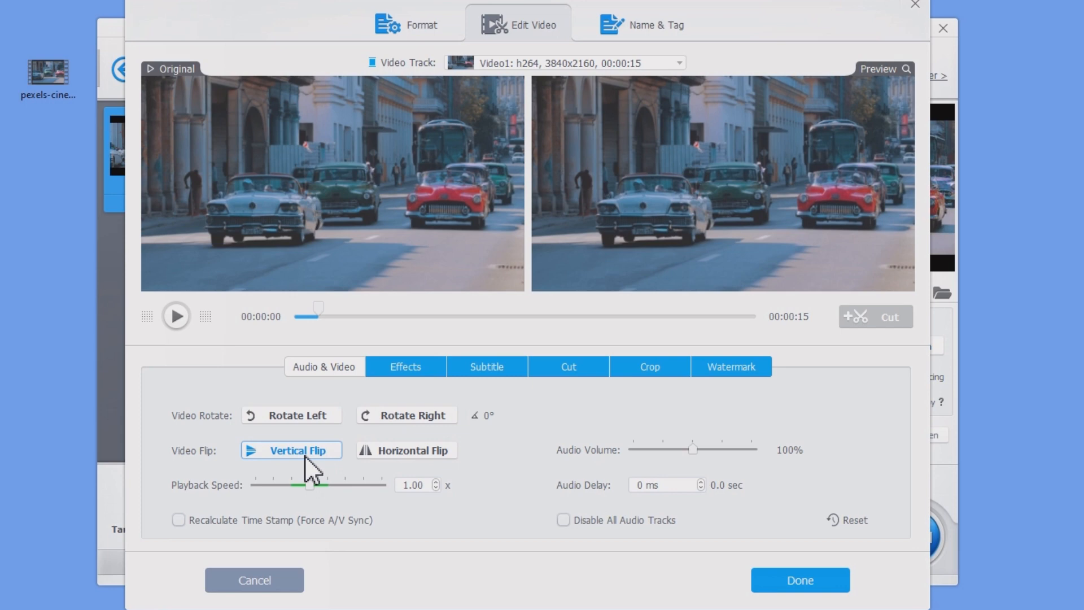
{"action": "left_click", "coordinate": [407, 449]}
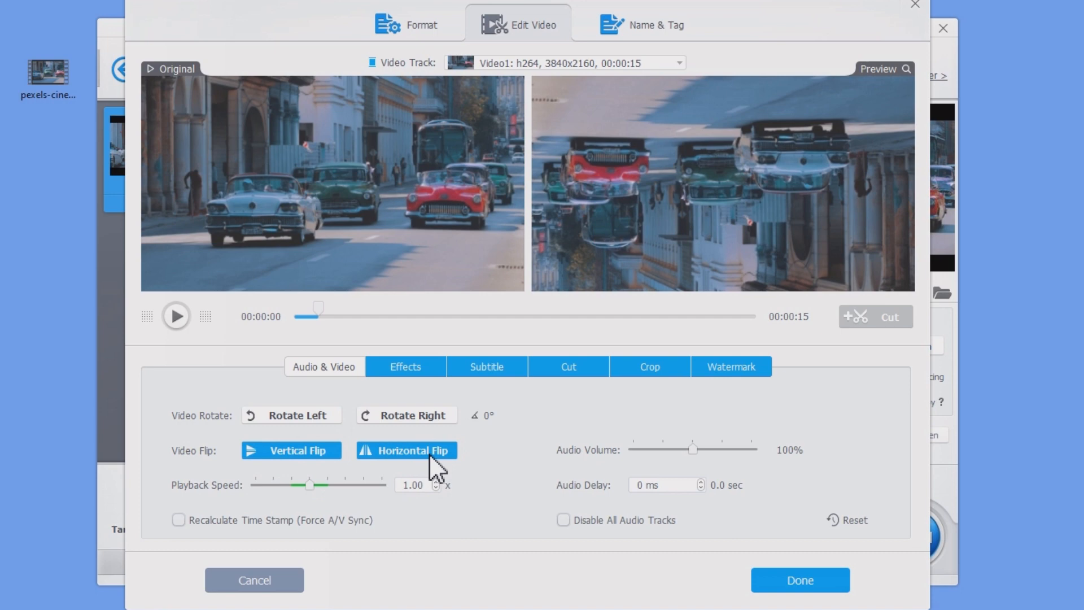
{"action": "left_click", "coordinate": [800, 597]}
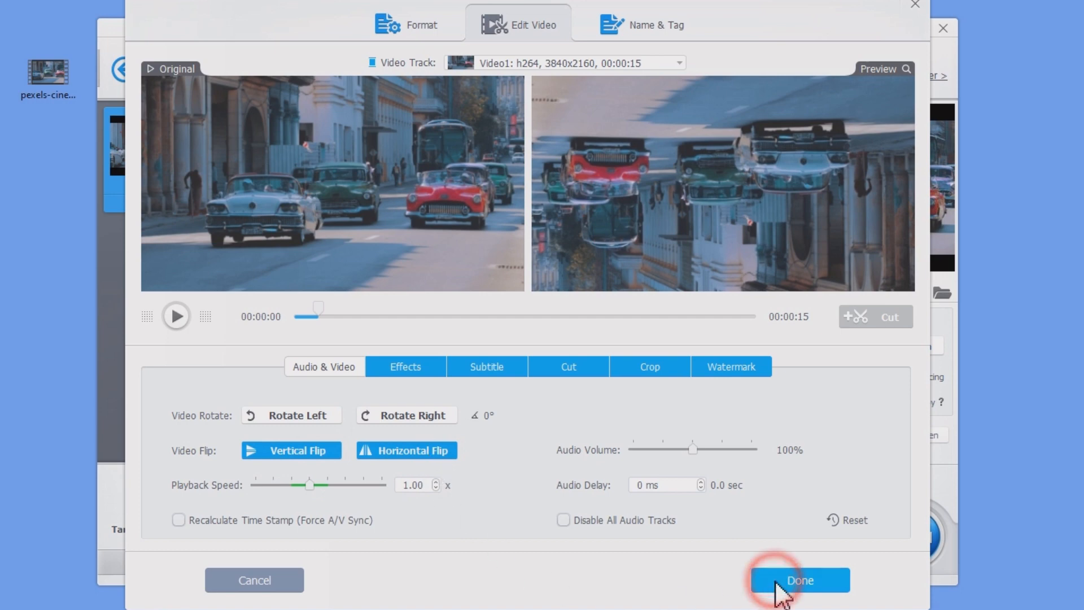
{"action": "left_click", "coordinate": [799, 595]}
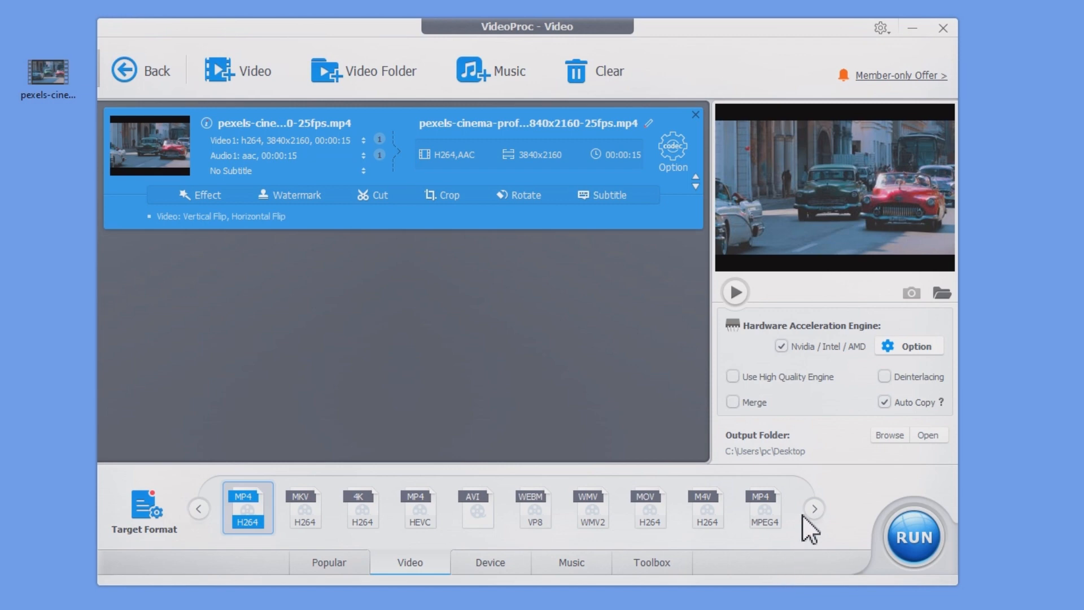
{"action": "mouse_move", "coordinate": [671, 586]}
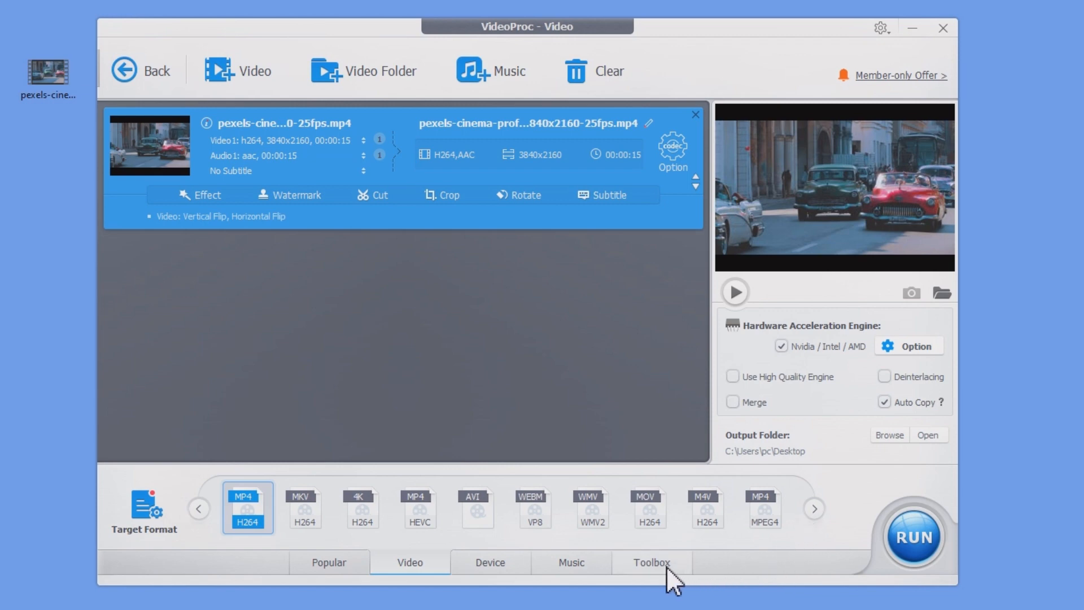
- Browse the Toolbox quick tools, then start the flipped clip's conversion with RUN
{"action": "left_click", "coordinate": [653, 563]}
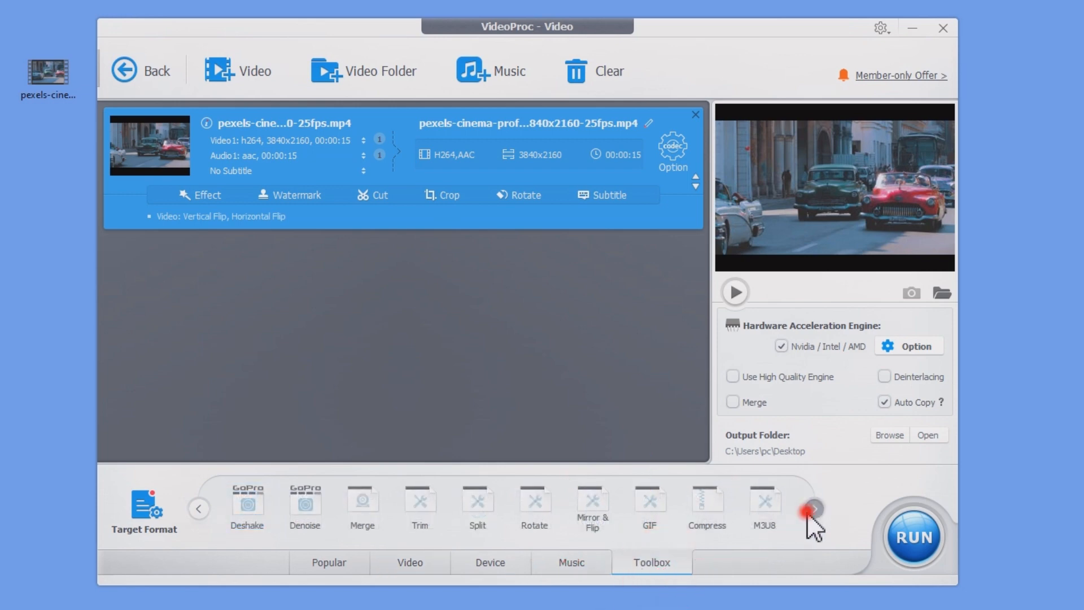
{"action": "left_click", "coordinate": [811, 513]}
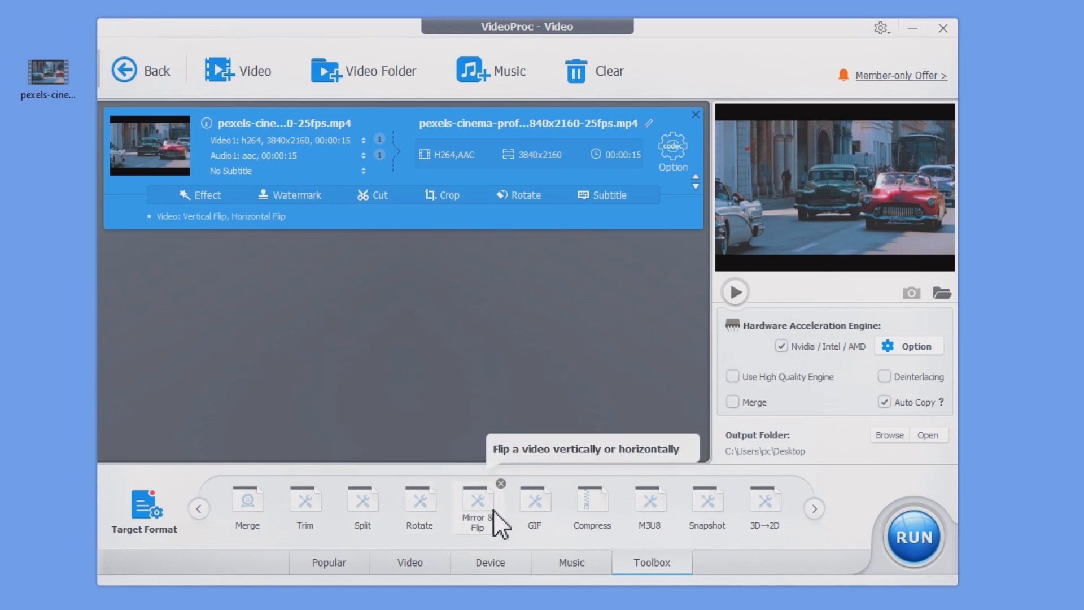
{"action": "left_click", "coordinate": [915, 537]}
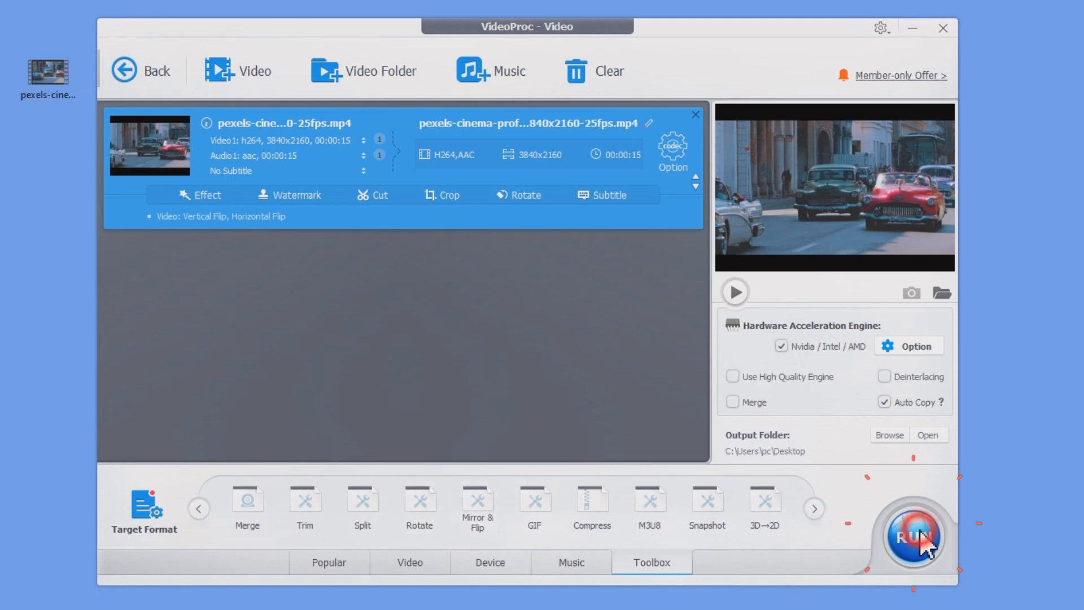
{"action": "left_click", "coordinate": [914, 537]}
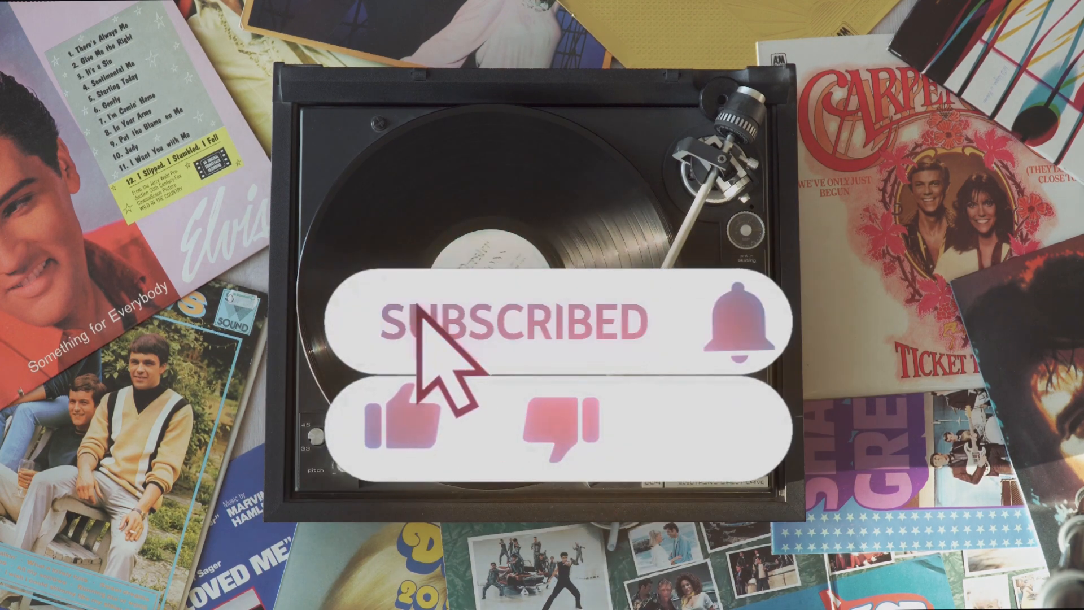
{"action": "left_click", "coordinate": [400, 430]}
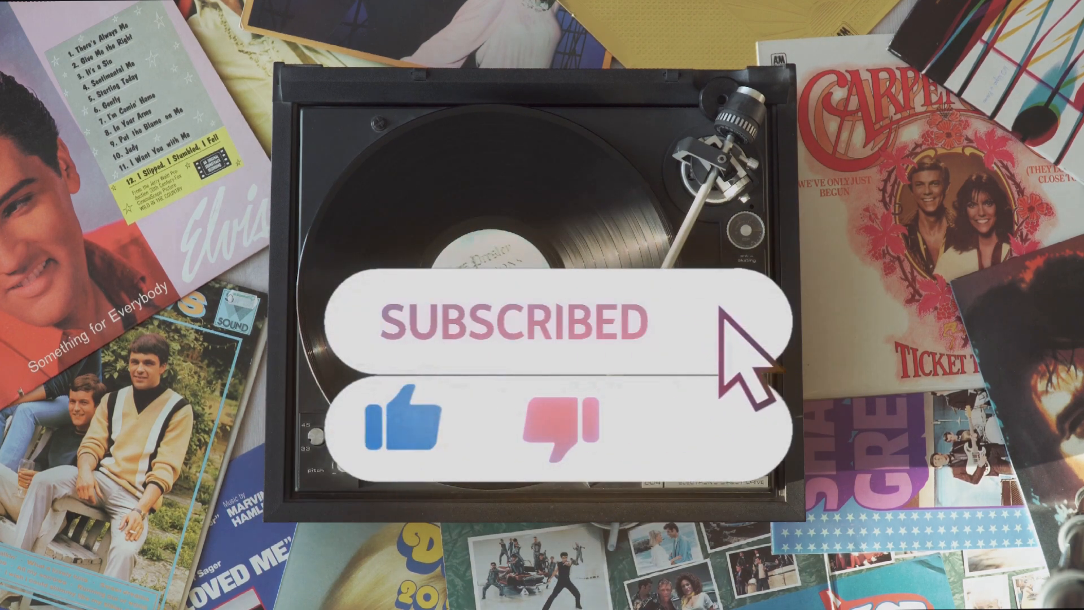